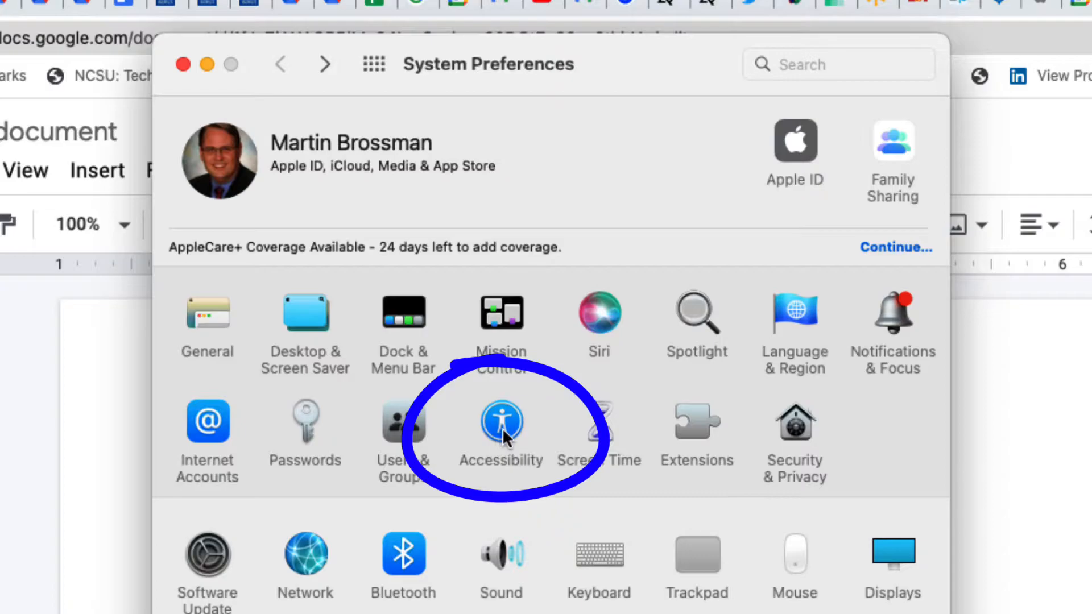
# - Go to Accessibility's Spoken Content settings with Speak selection turned on
pyautogui.click(501, 422)
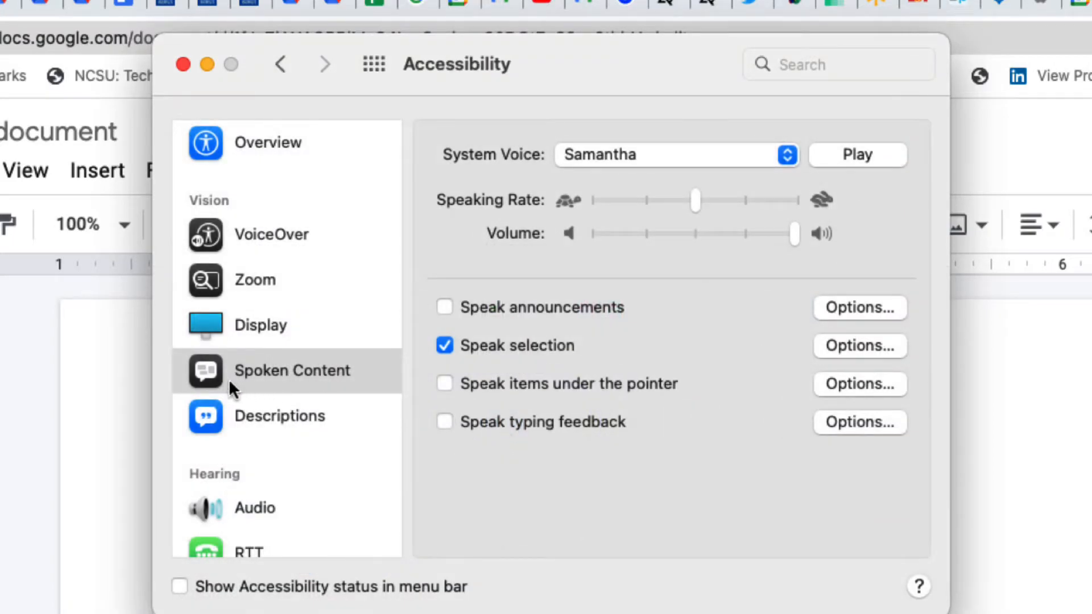
pyautogui.moveTo(328, 378)
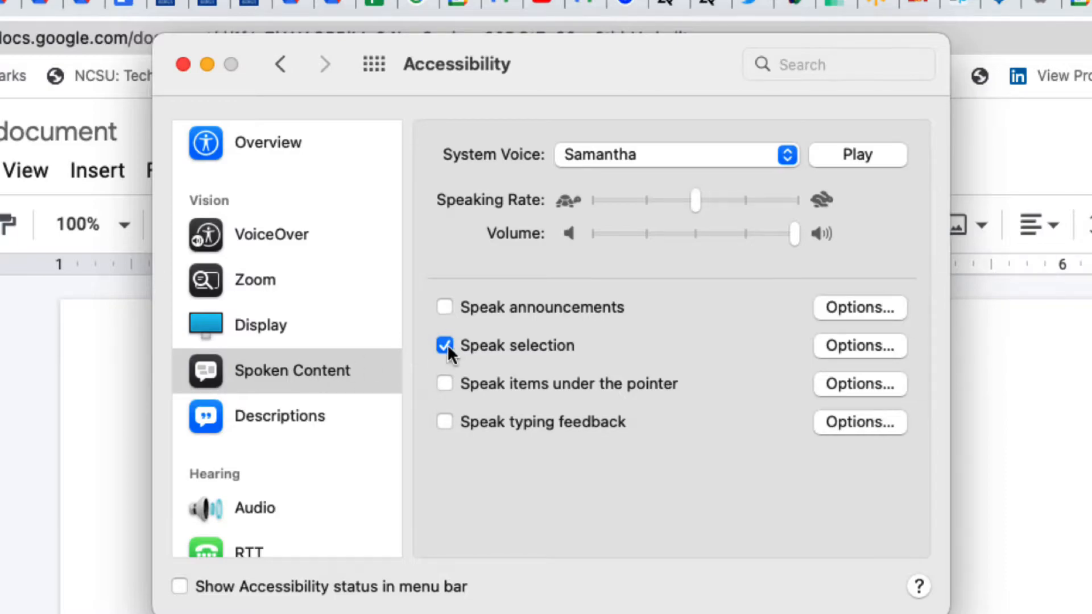
pyautogui.moveTo(701, 358)
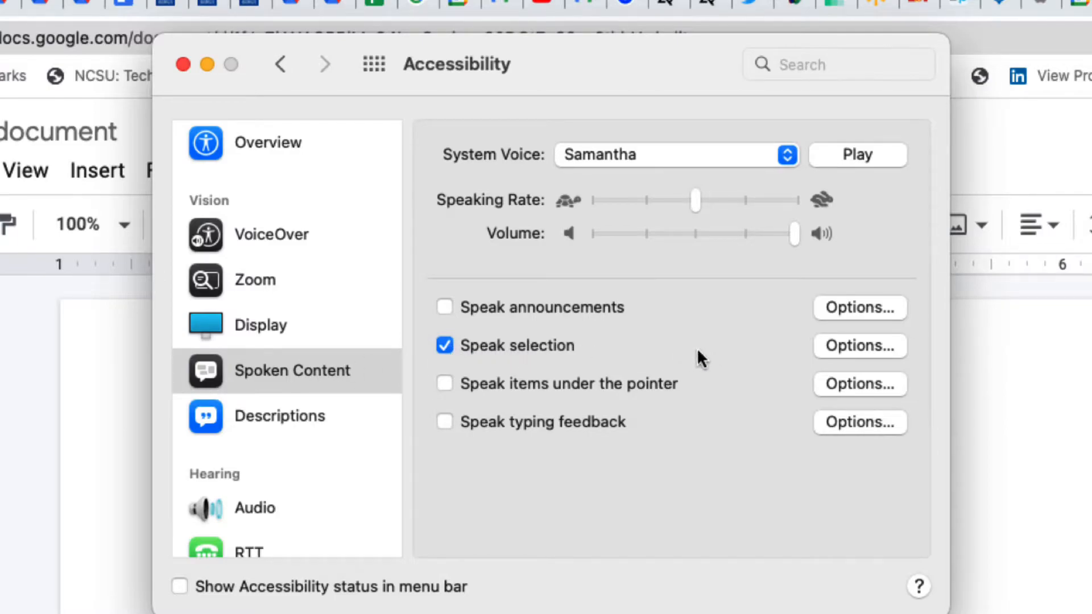
pyautogui.moveTo(842, 348)
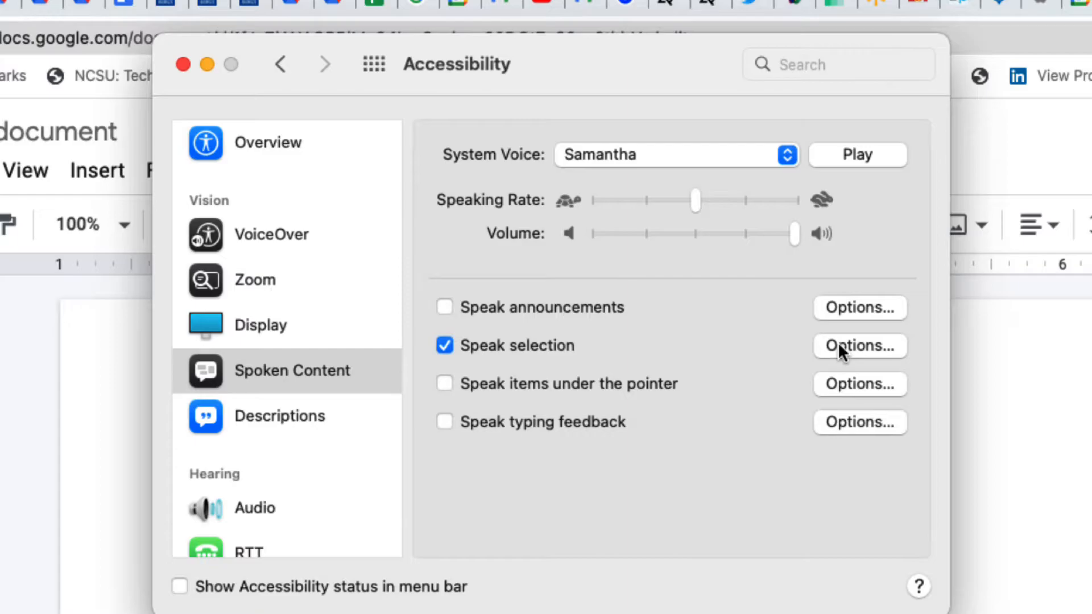
# - Bring up the Speak selection options with the Option+/ keyboard shortcut
pyautogui.click(860, 345)
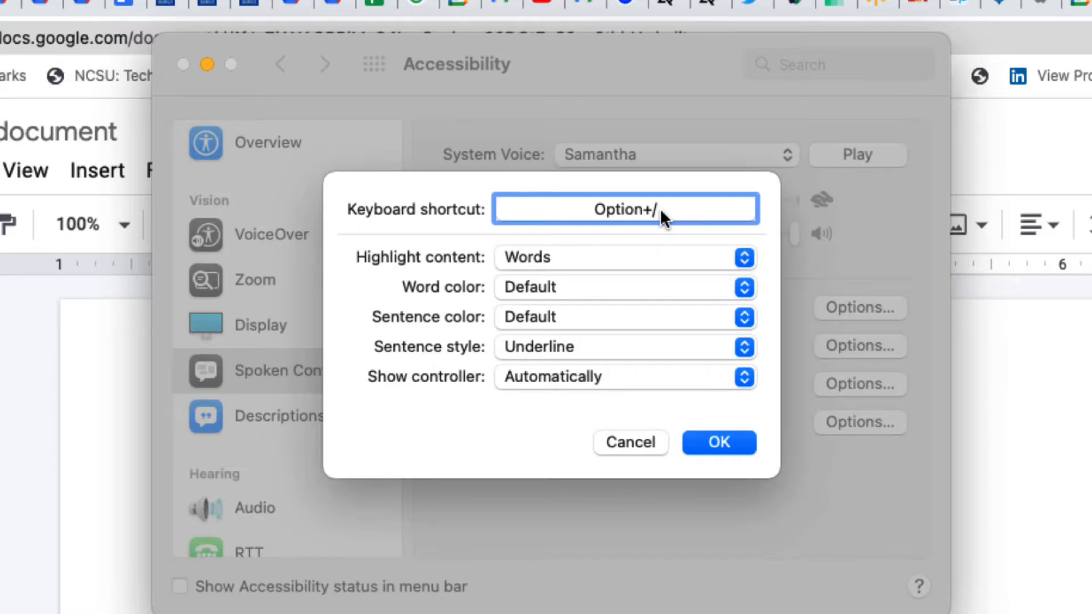
pyautogui.moveTo(628, 223)
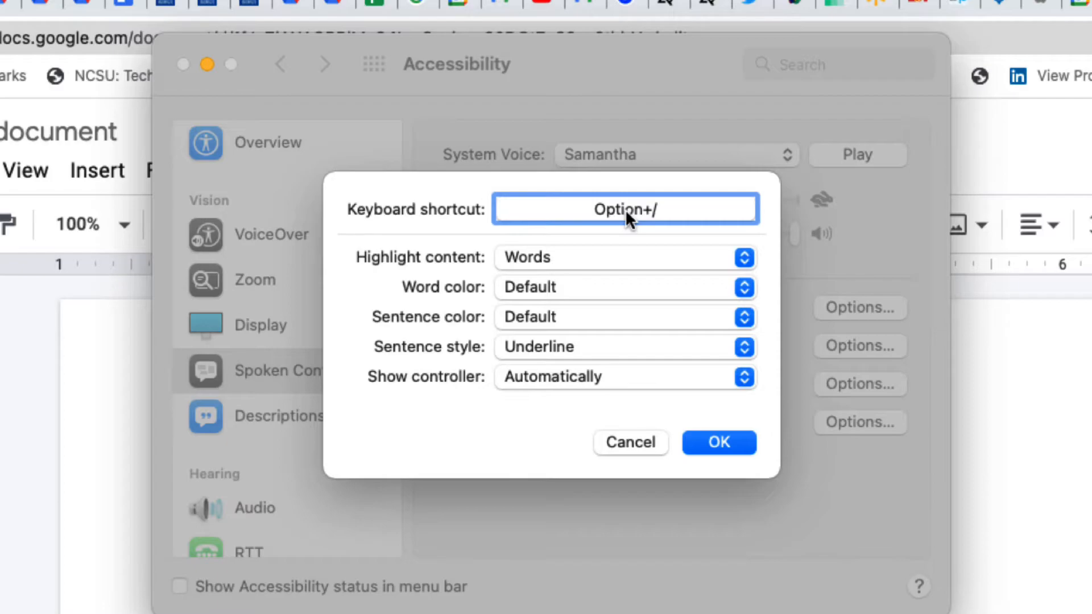
pyautogui.moveTo(628, 282)
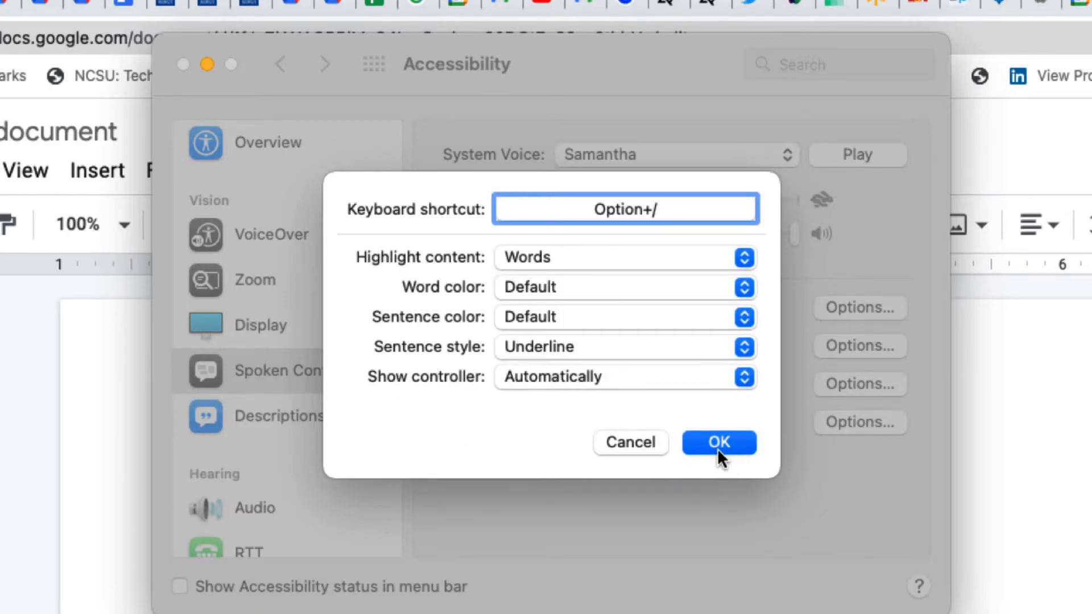
# - Confirm the speak-selection options, then play and stop a Samantha voice sample
pyautogui.click(719, 442)
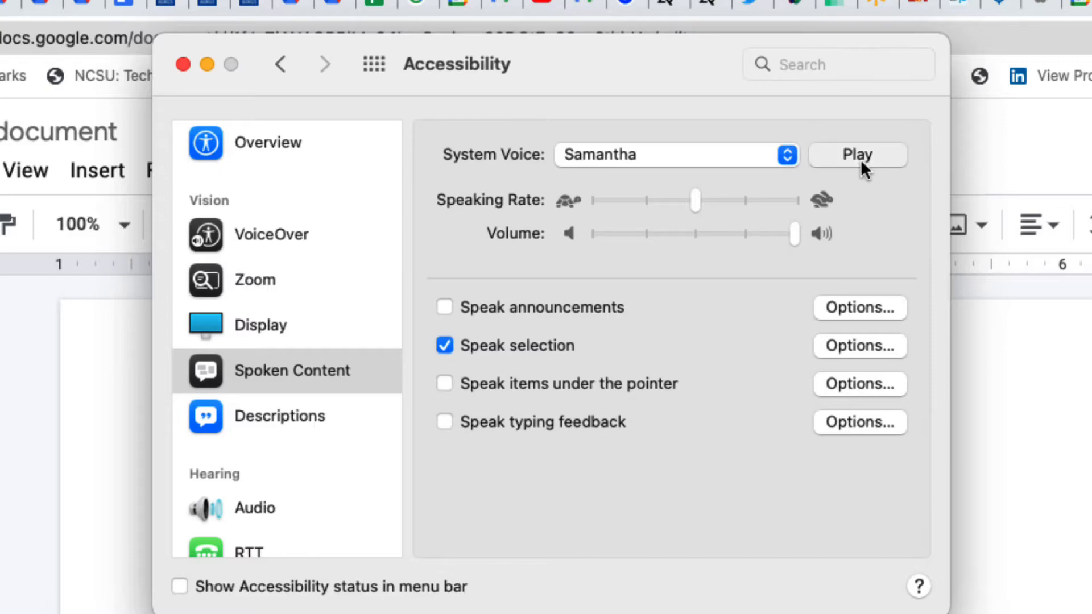
pyautogui.click(857, 154)
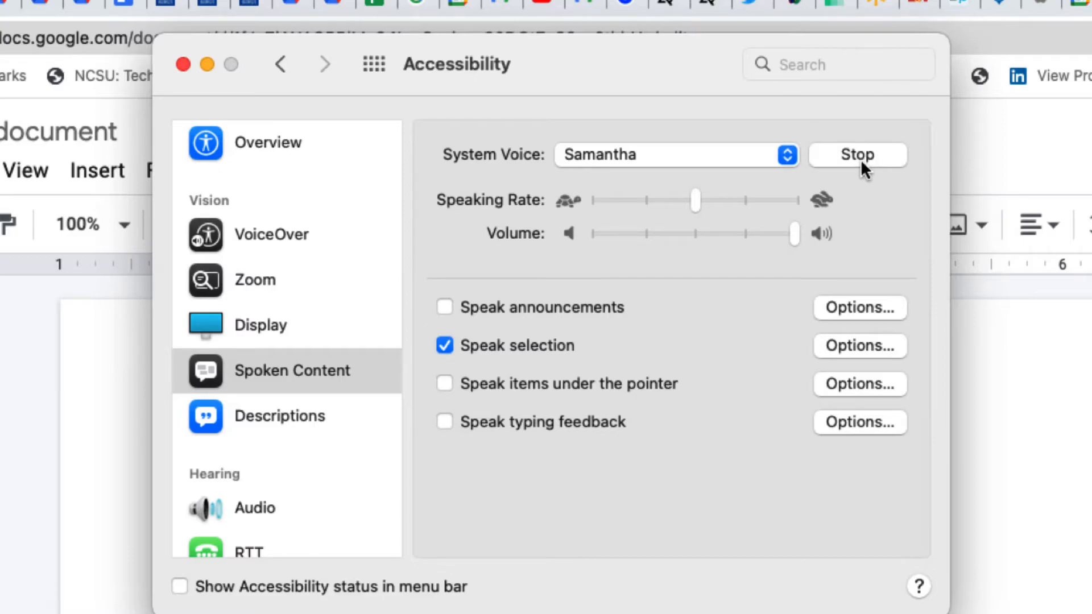
pyautogui.click(857, 154)
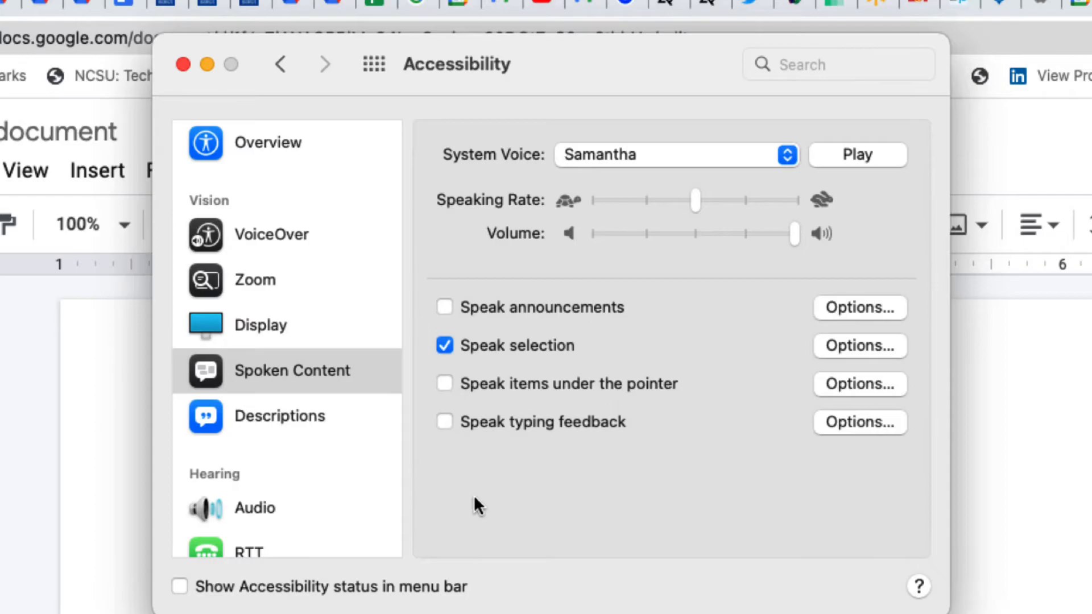